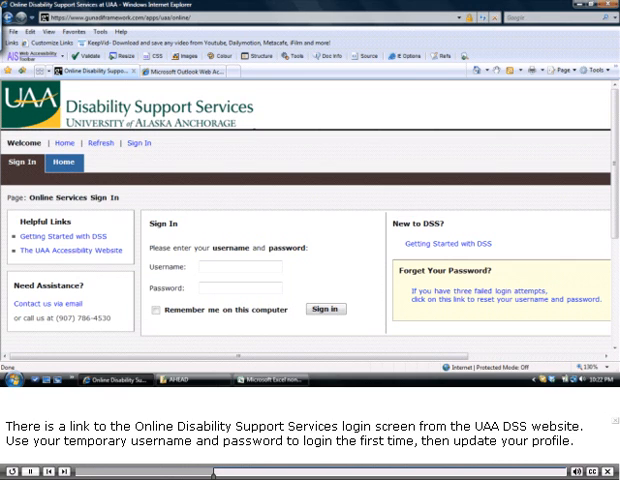
Step: Sign in to the student account and land on the student home page
click(324, 308)
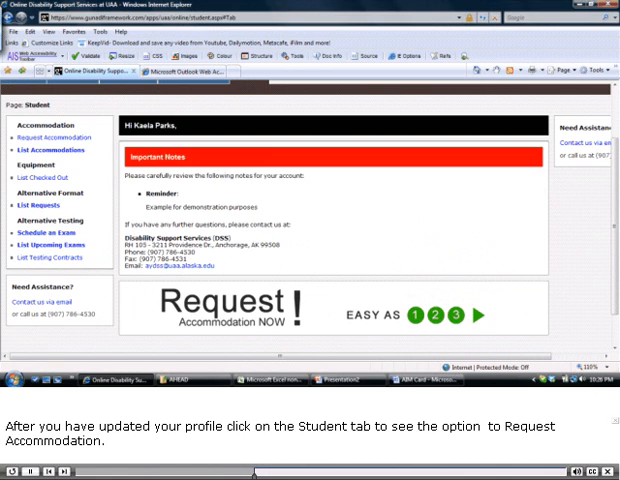
Step: Request accommodation for the course by CRN and submit the chosen eligible services
click(52, 132)
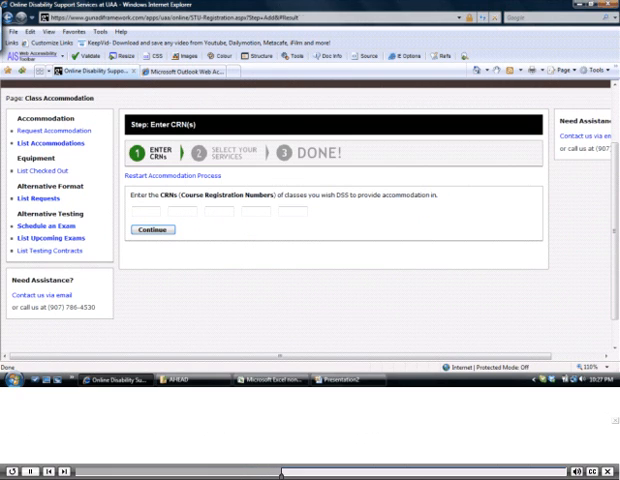
click(152, 228)
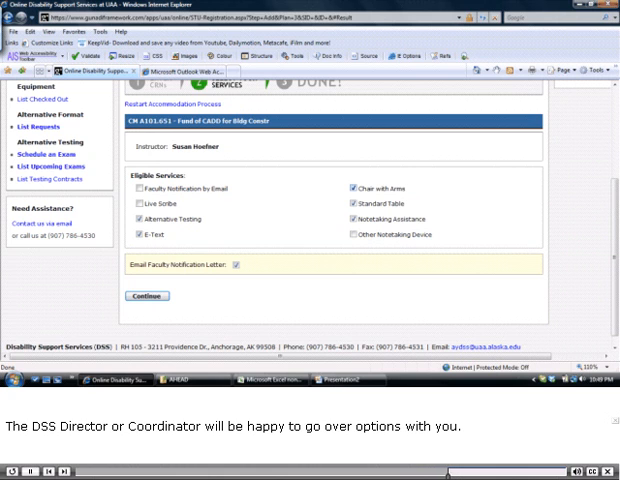
click(148, 296)
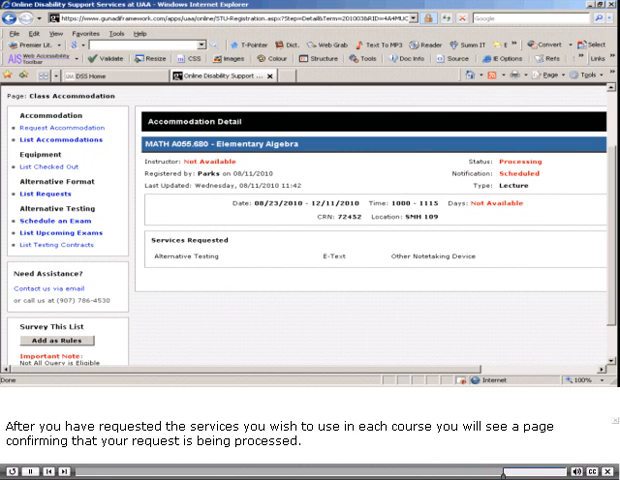
Step: Show the Fall 2010 accommodations list with the course request marked approved
click(56, 132)
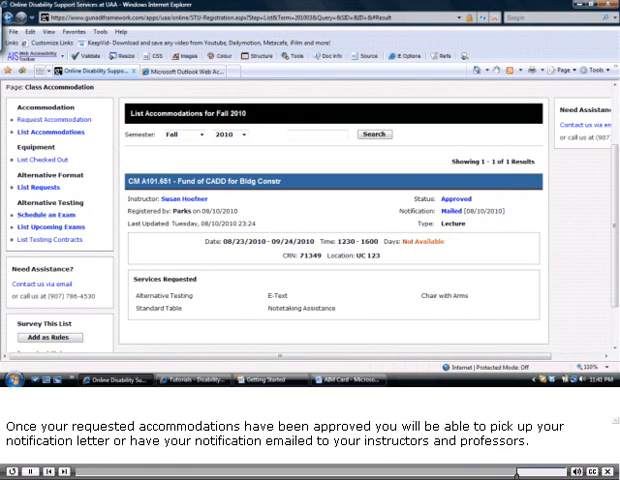